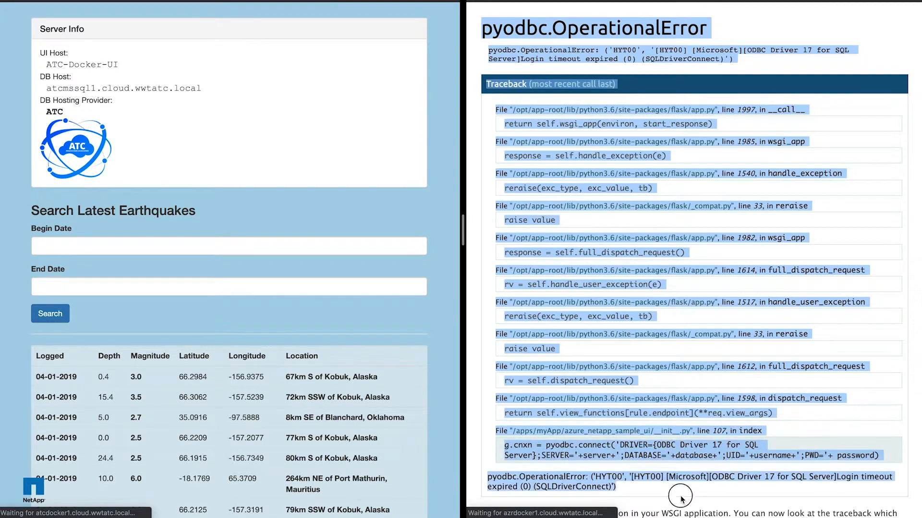
mouse_move(38, 29)
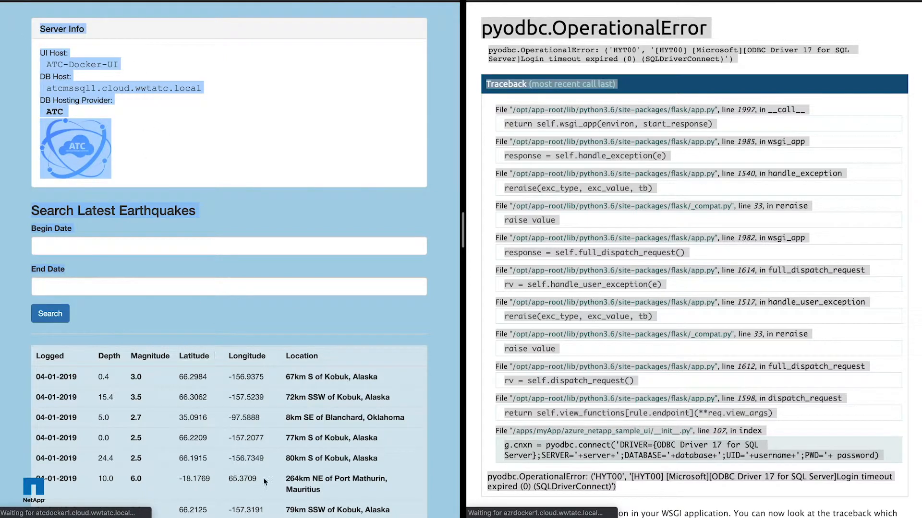
mouse_move(271, 230)
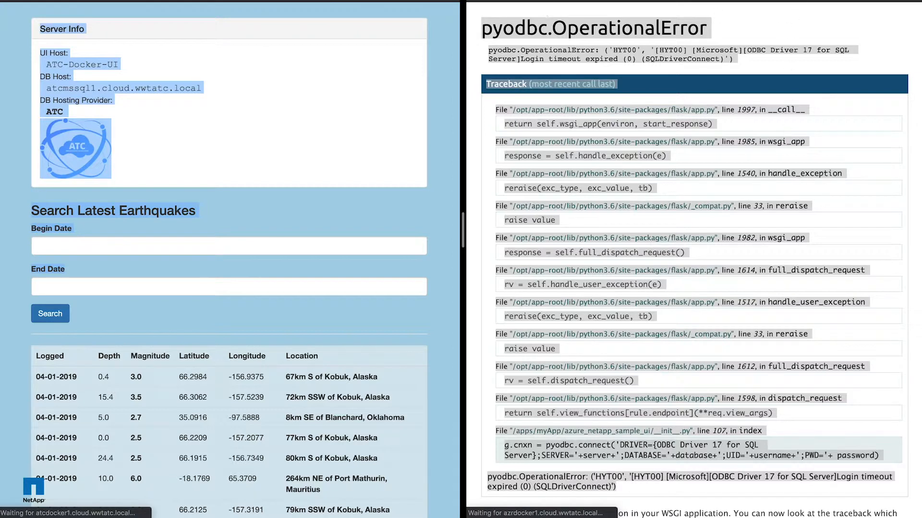
mouse_move(676, 70)
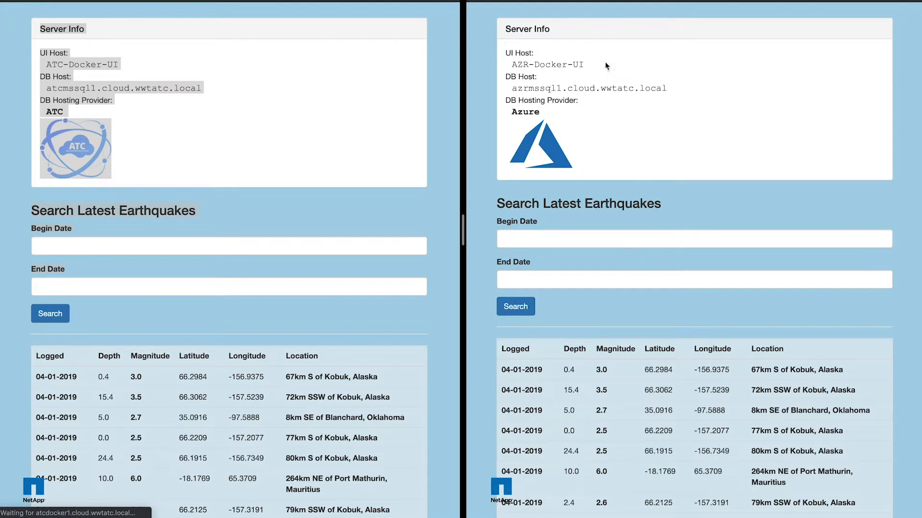
mouse_move(632, 40)
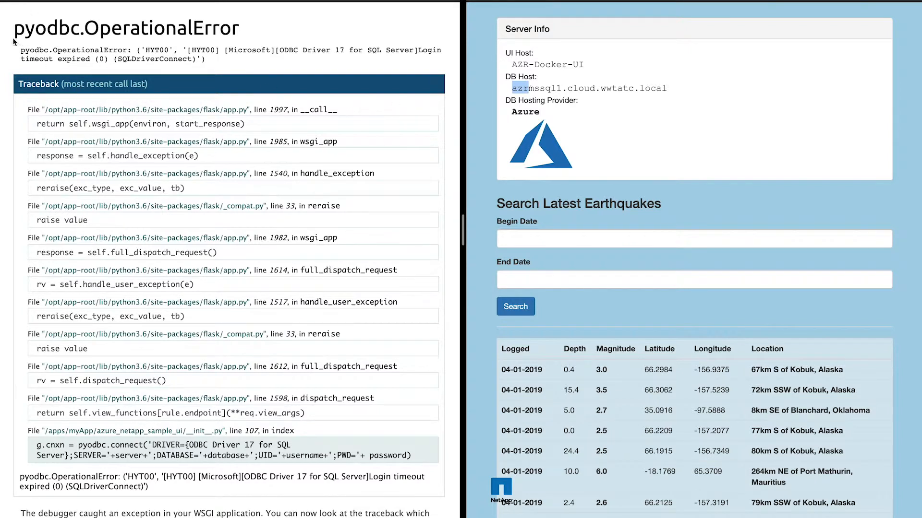
- Highlight the azr database host and refresh azrmssql1's status until it shows Running
double_click(33, 28)
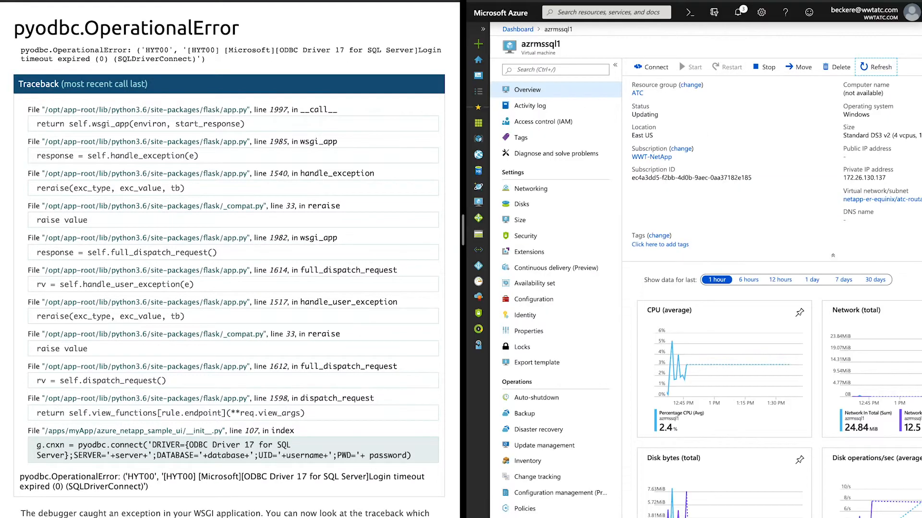
click(875, 67)
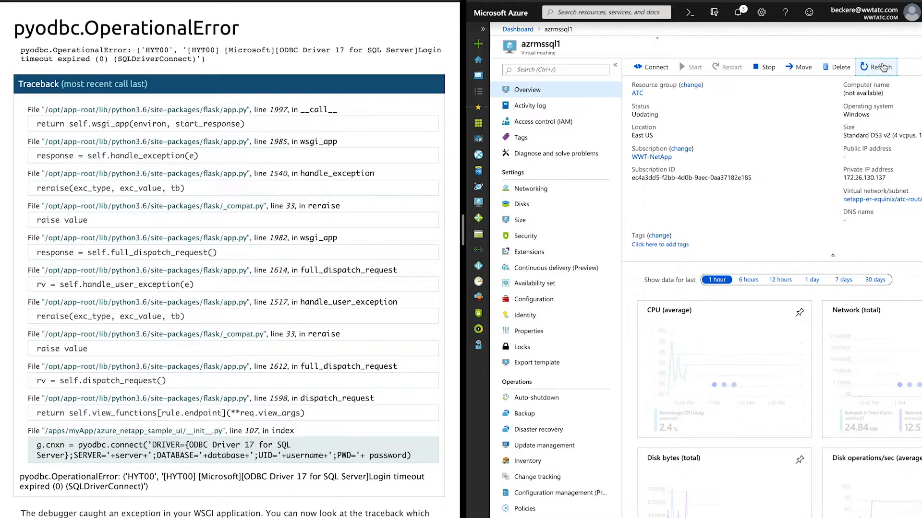
click(875, 66)
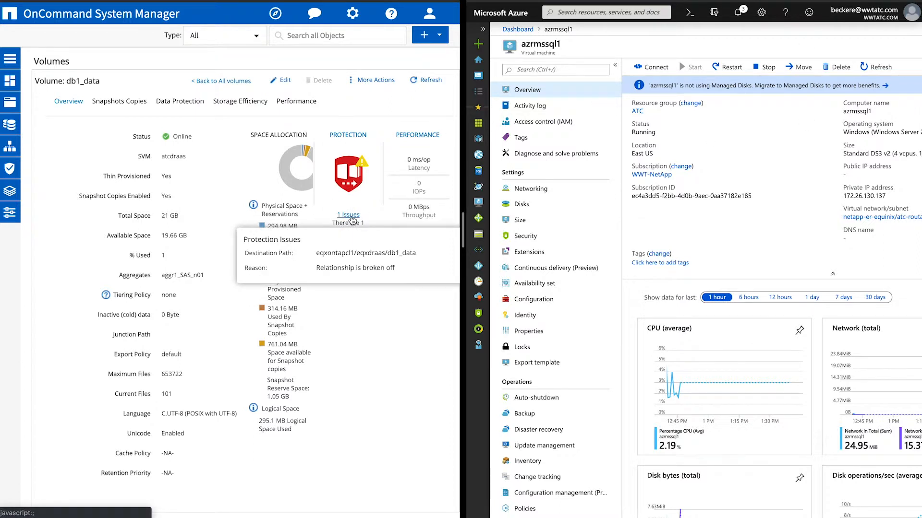
- Highlight the broken-off relationship reason, then open volume db1_data on eqxdraas
double_click(334, 267)
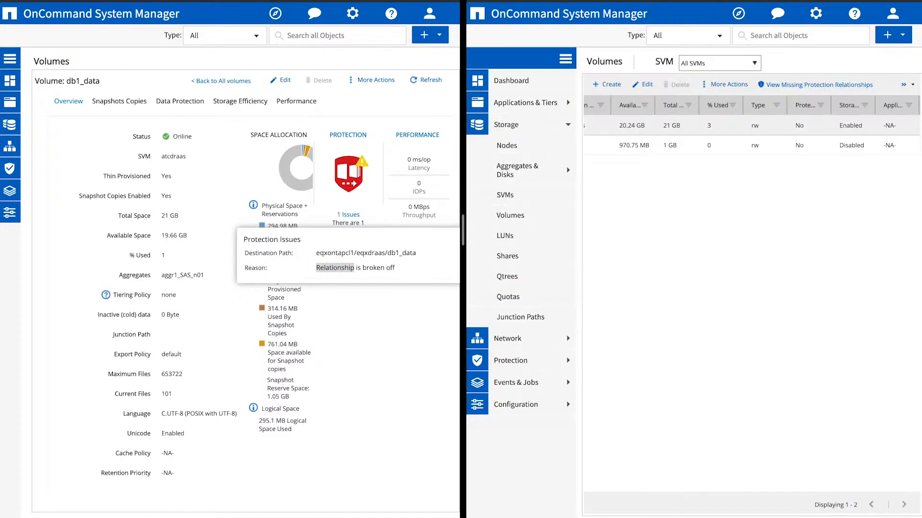
click(659, 145)
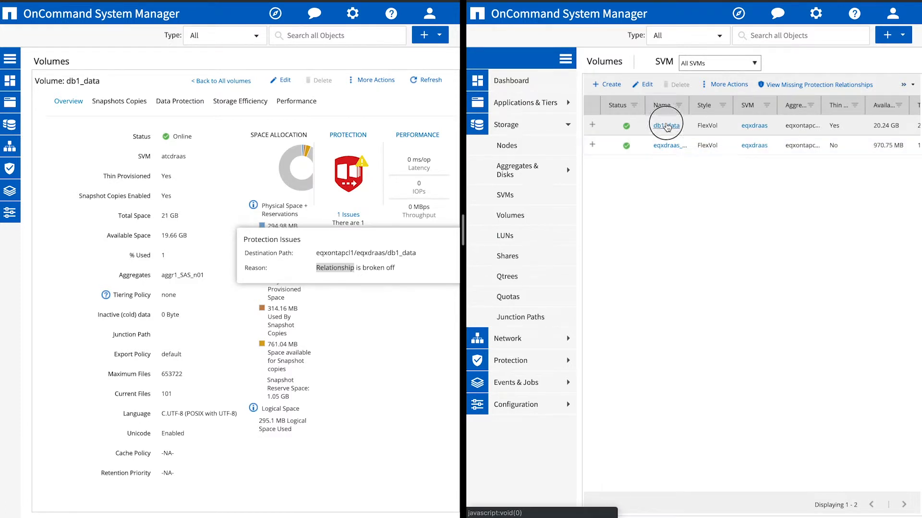
click(665, 125)
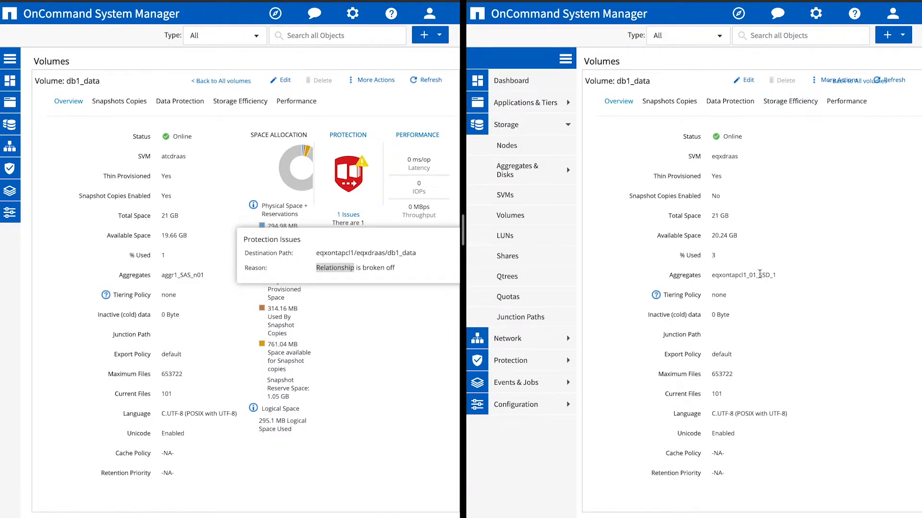
mouse_move(798, 167)
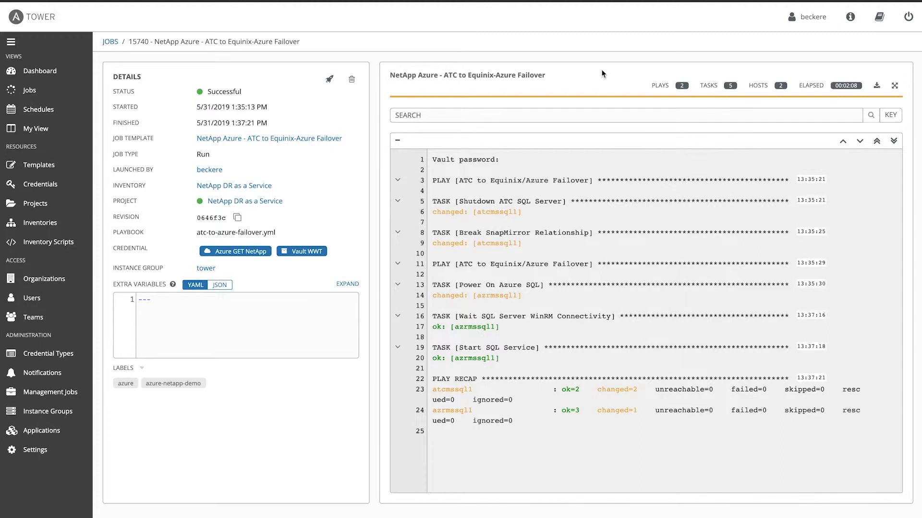
- Launch the 'NetApp Azure - Equinix-Azure to ATC Failover' template from the Dashboard
click(39, 71)
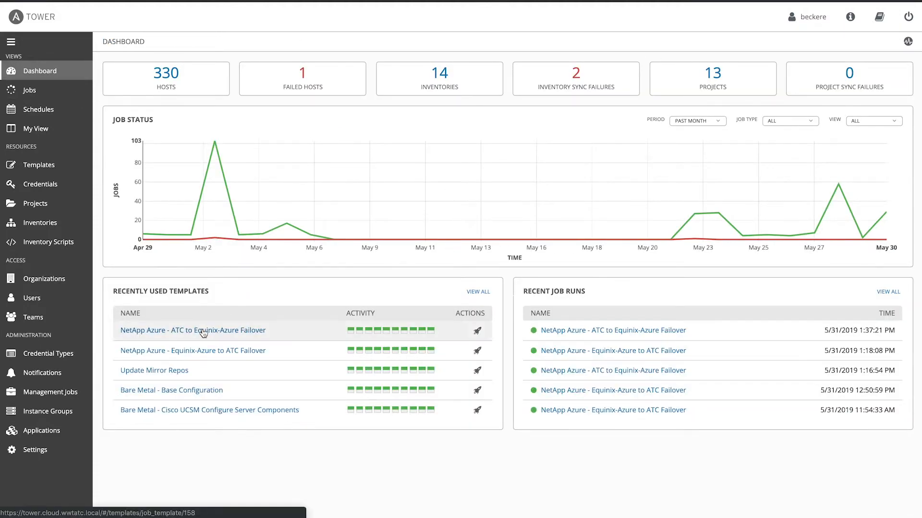
mouse_move(183, 358)
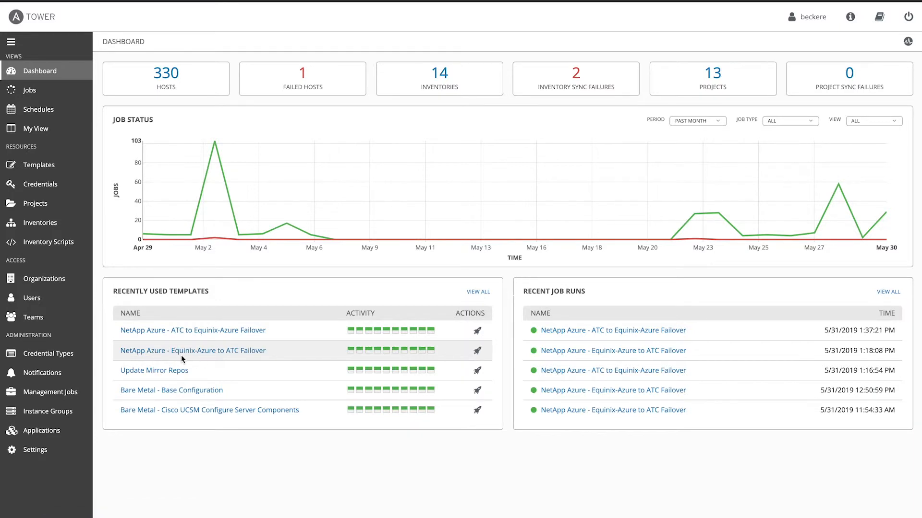
mouse_move(192, 330)
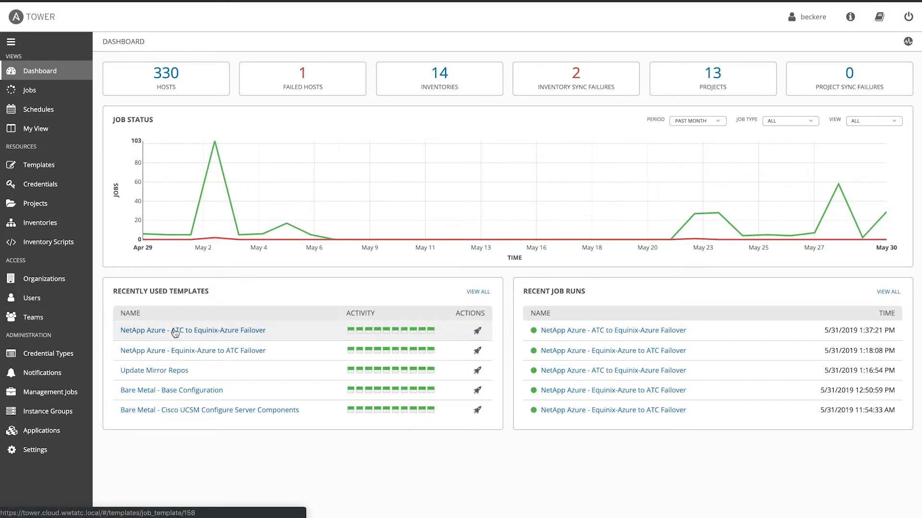
mouse_move(173, 357)
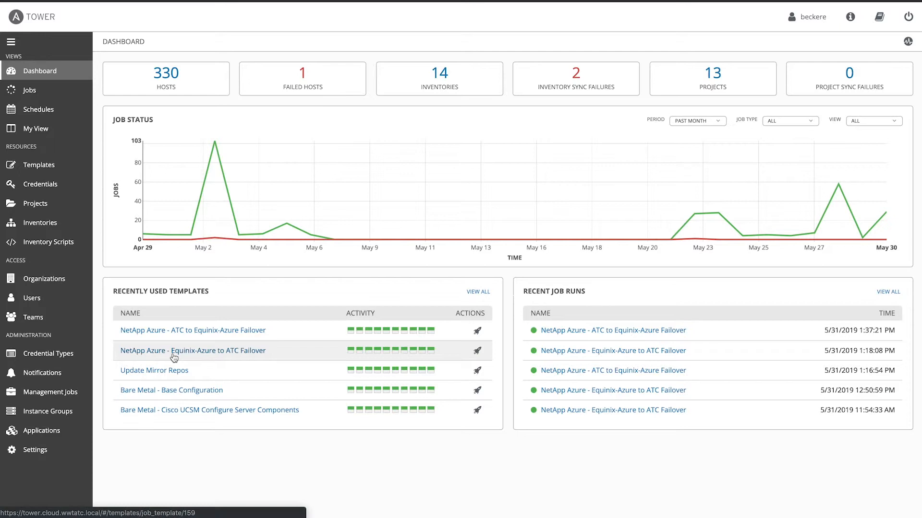
mouse_move(477, 351)
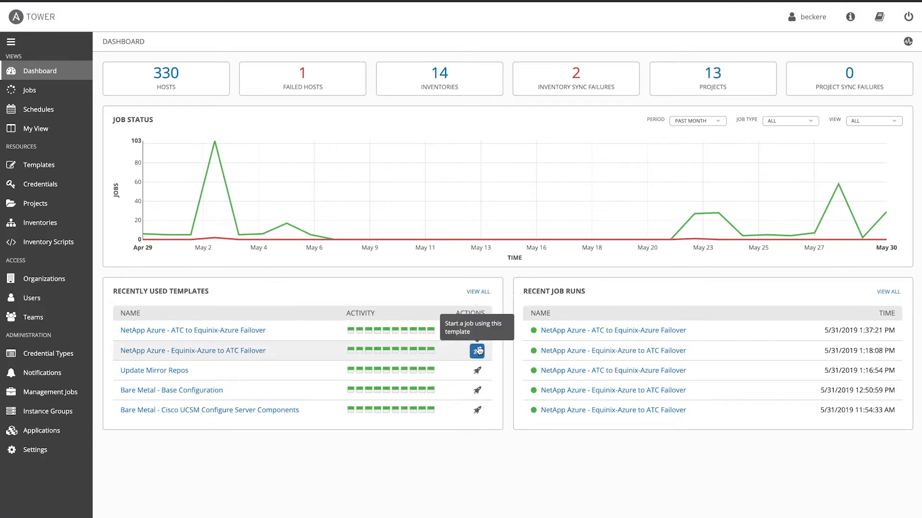
click(478, 351)
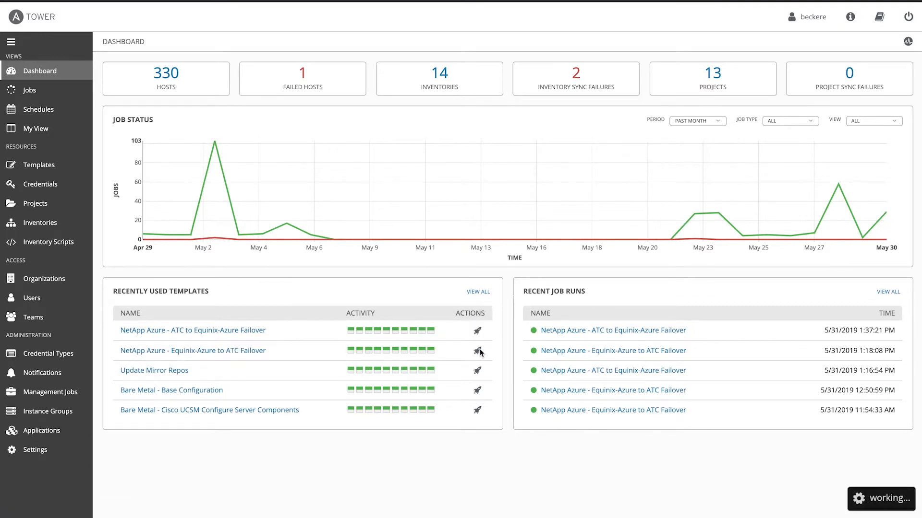
click(477, 351)
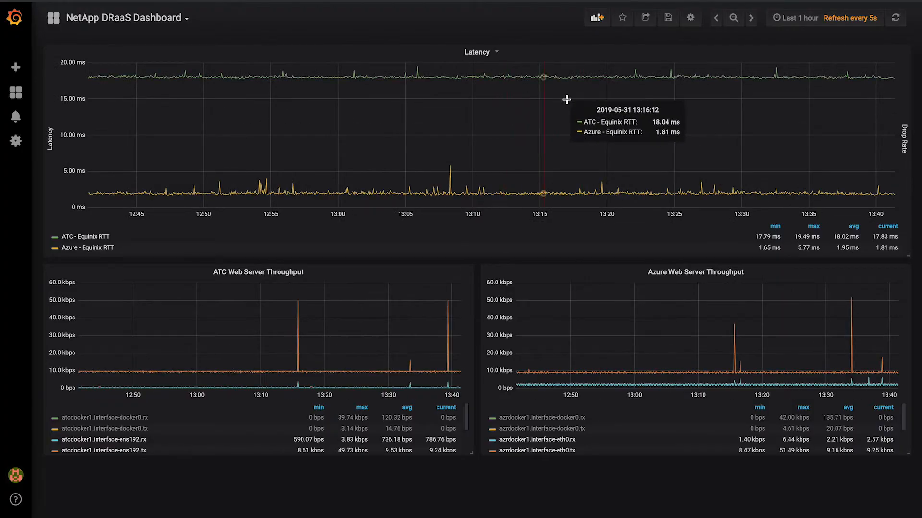
mouse_move(721, 94)
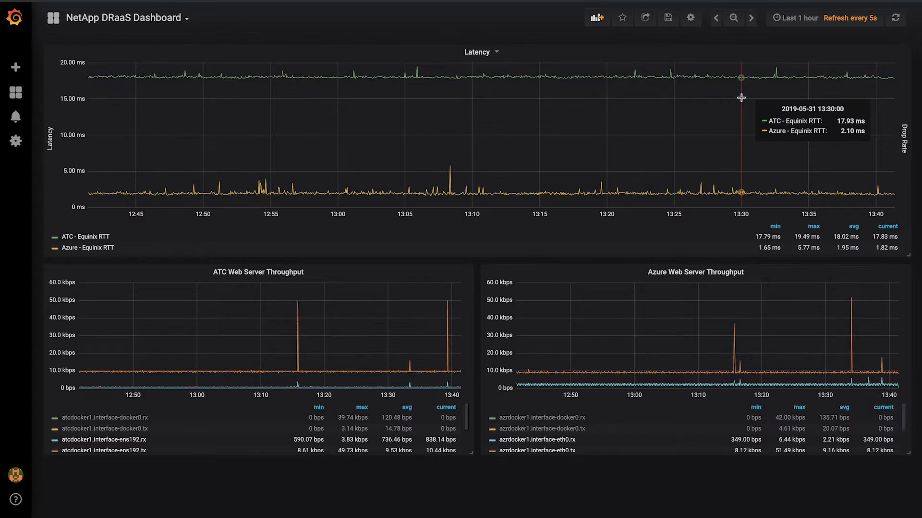
mouse_move(605, 108)
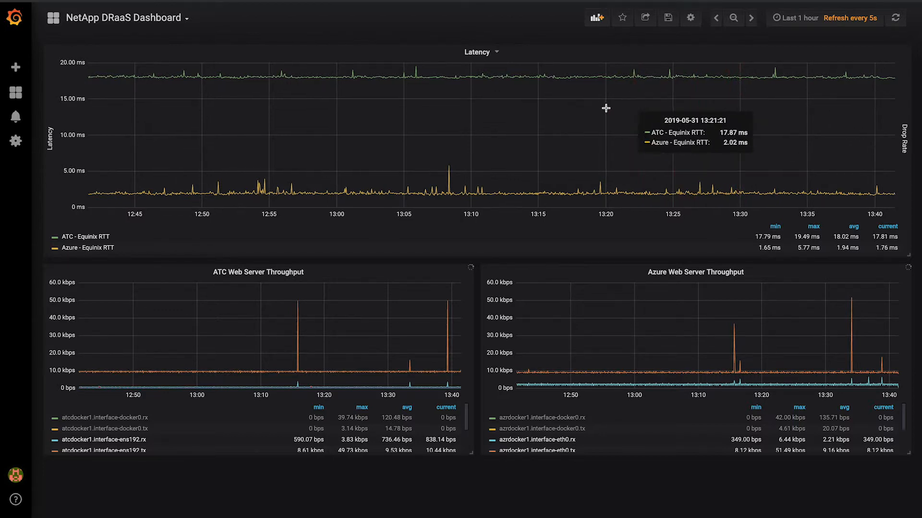
mouse_move(598, 111)
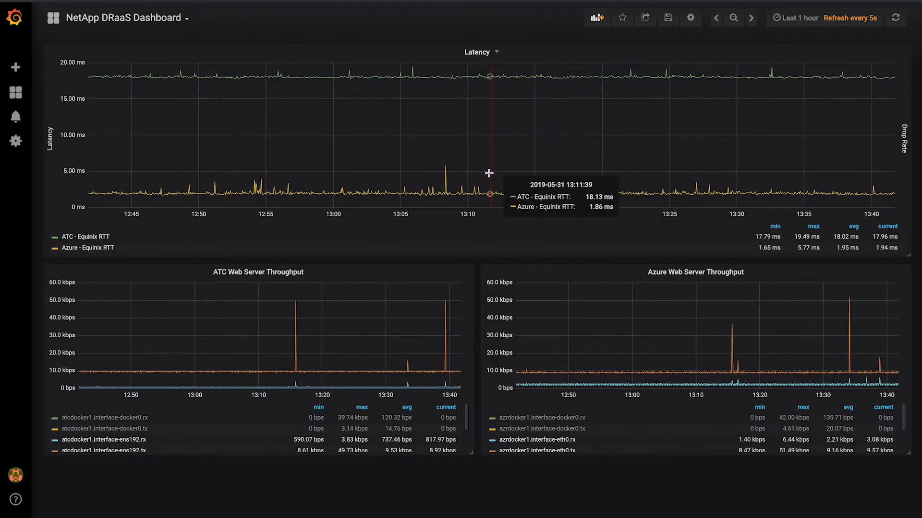
mouse_move(416, 167)
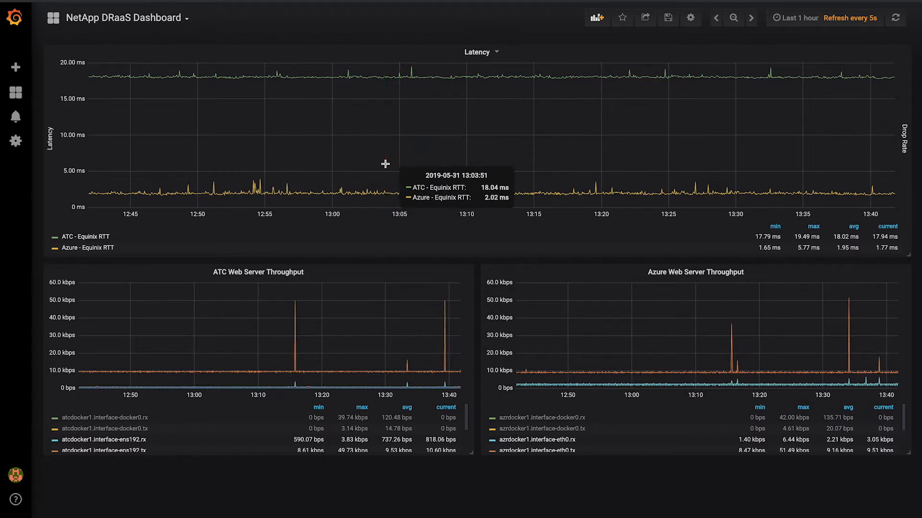
mouse_move(325, 158)
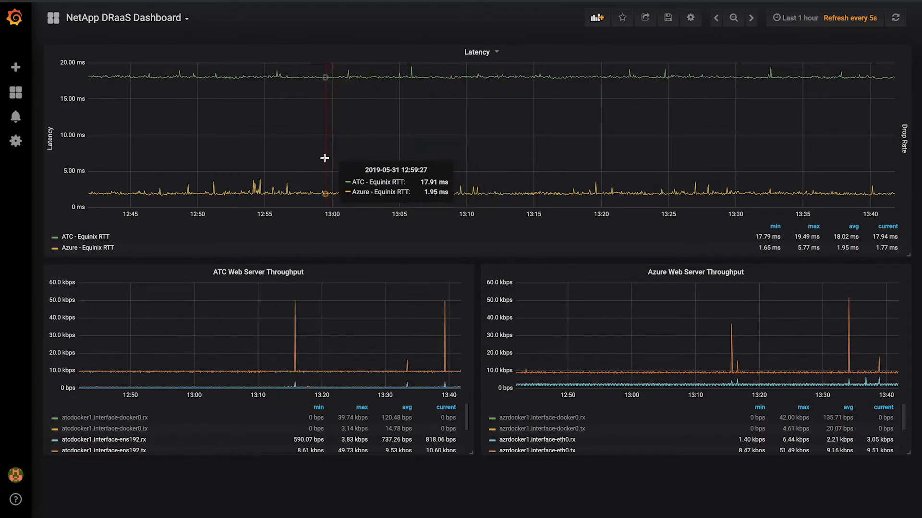
- Switch the dashboard time range to Last 24 hours, then to Last 7 days
click(795, 18)
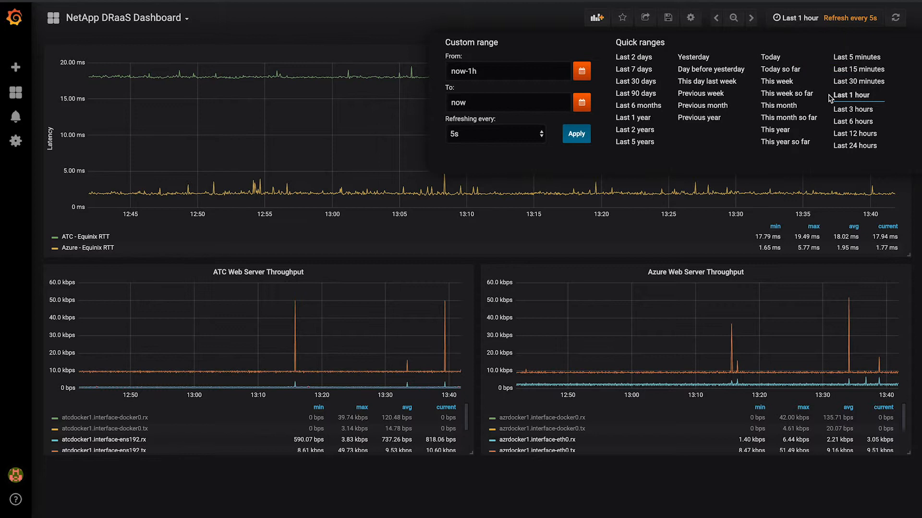
click(854, 145)
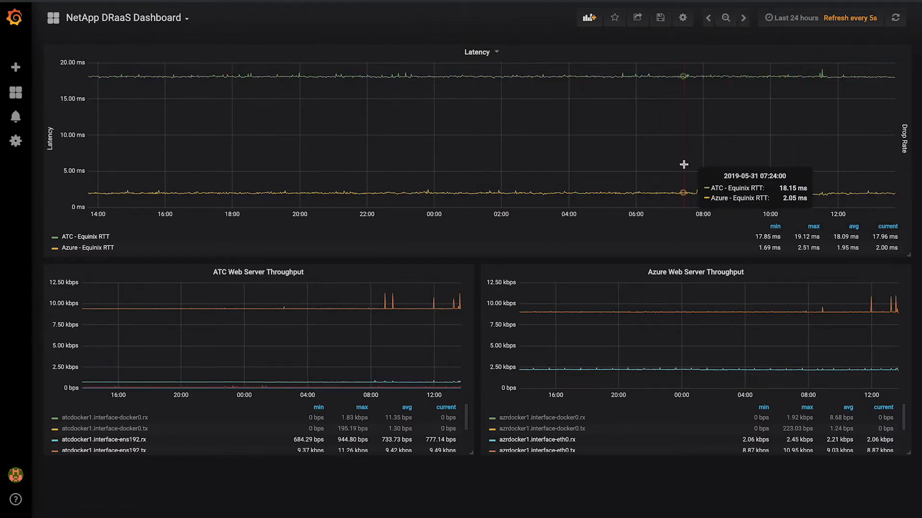
click(795, 18)
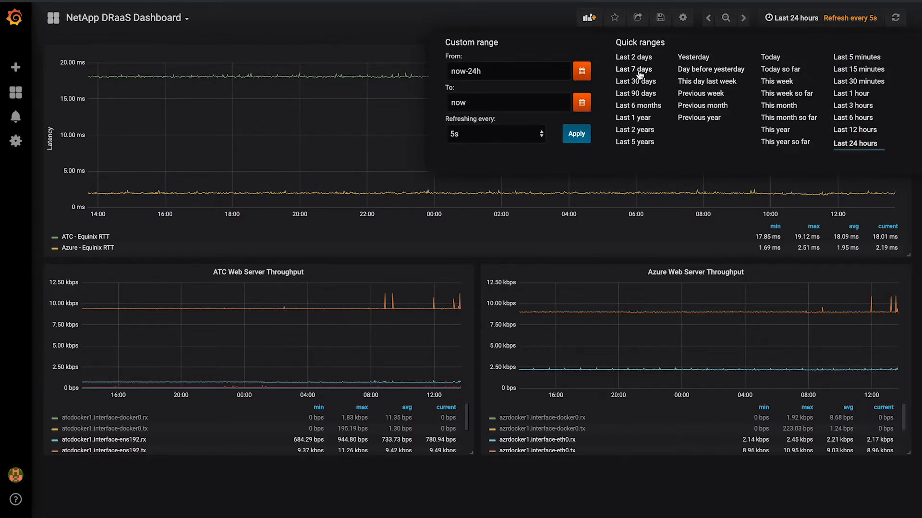
click(634, 69)
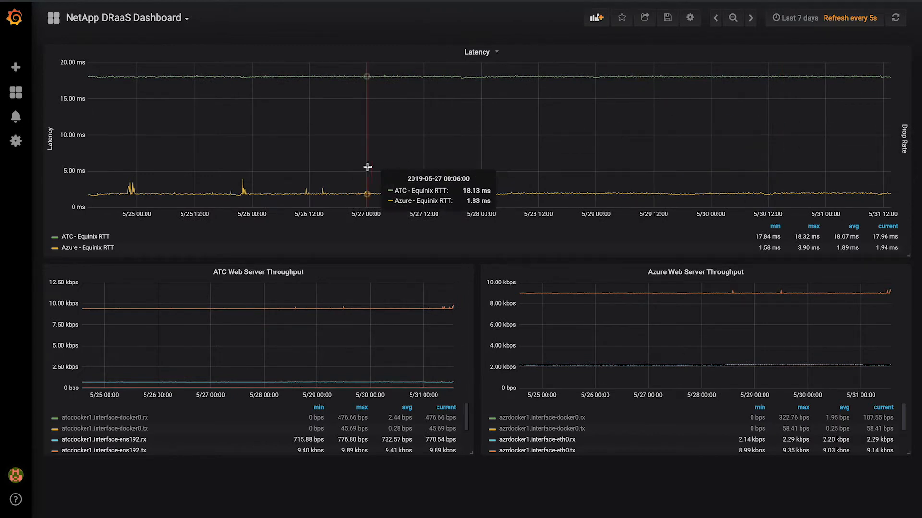
mouse_move(243, 191)
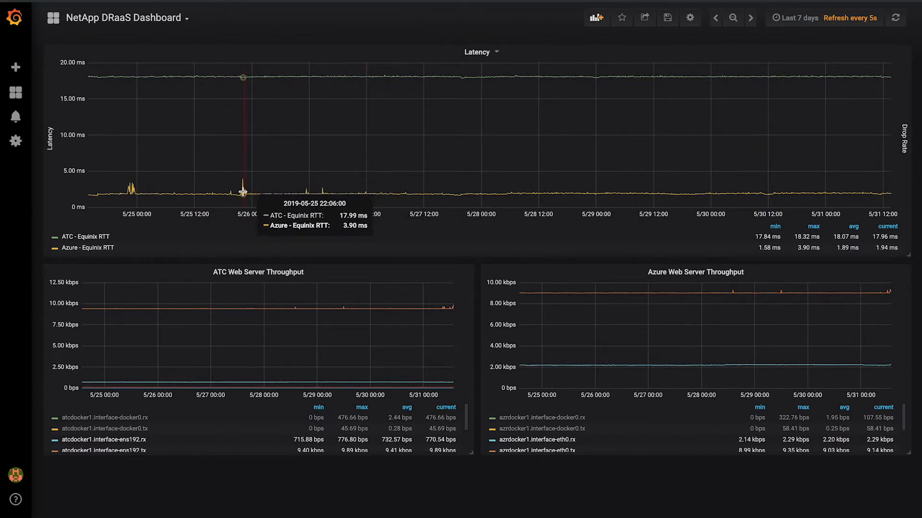
mouse_move(226, 192)
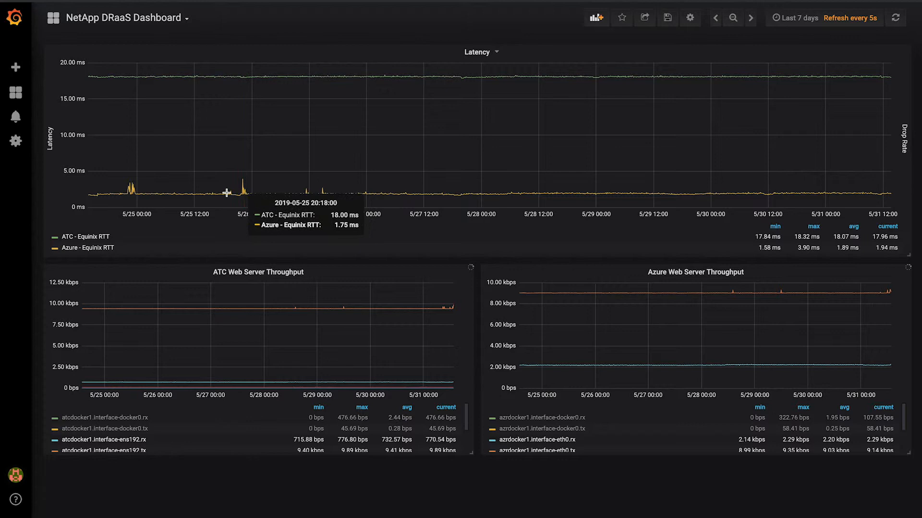
mouse_move(482, 198)
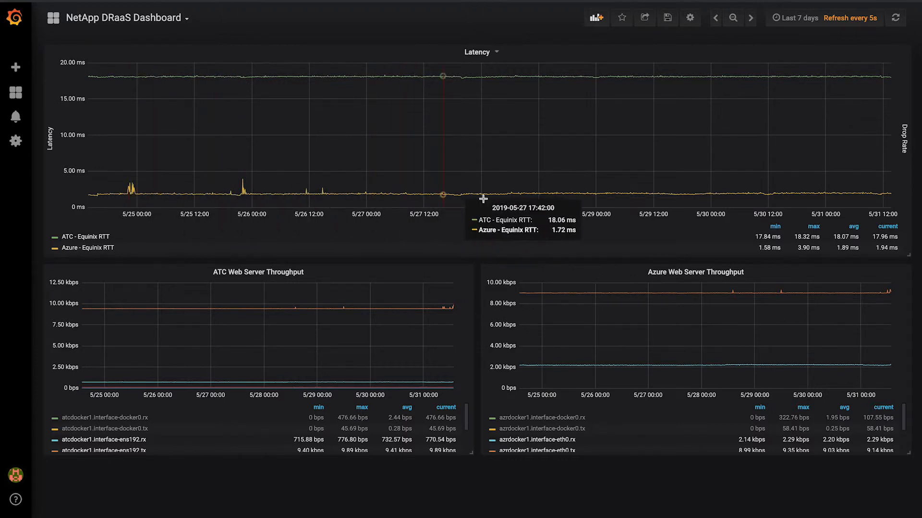
mouse_move(608, 71)
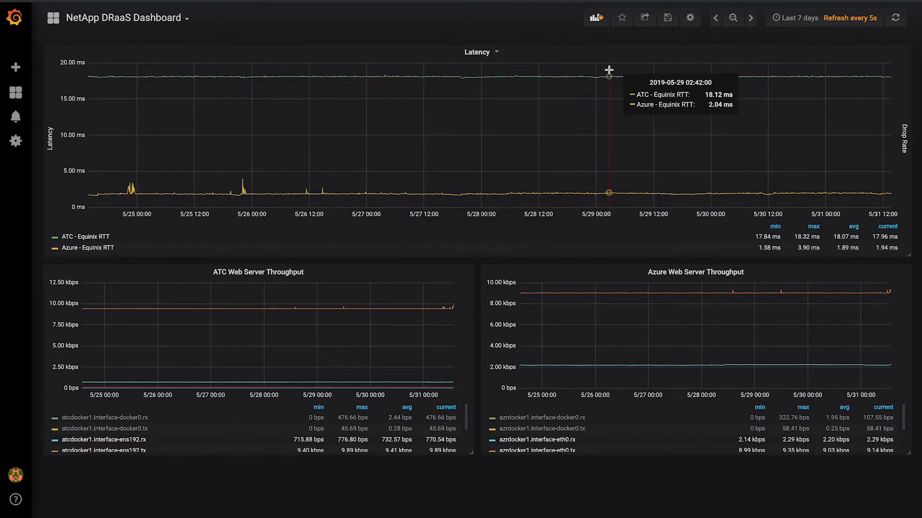
mouse_move(608, 67)
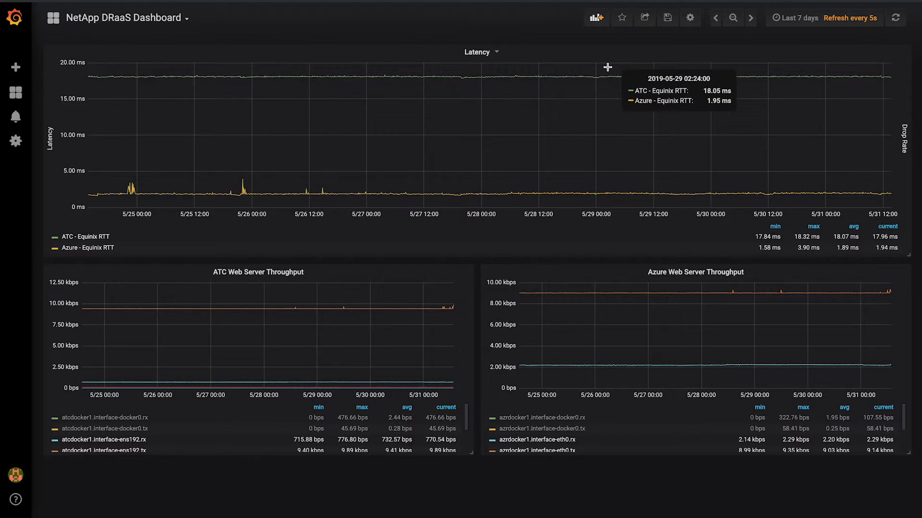
mouse_move(673, 81)
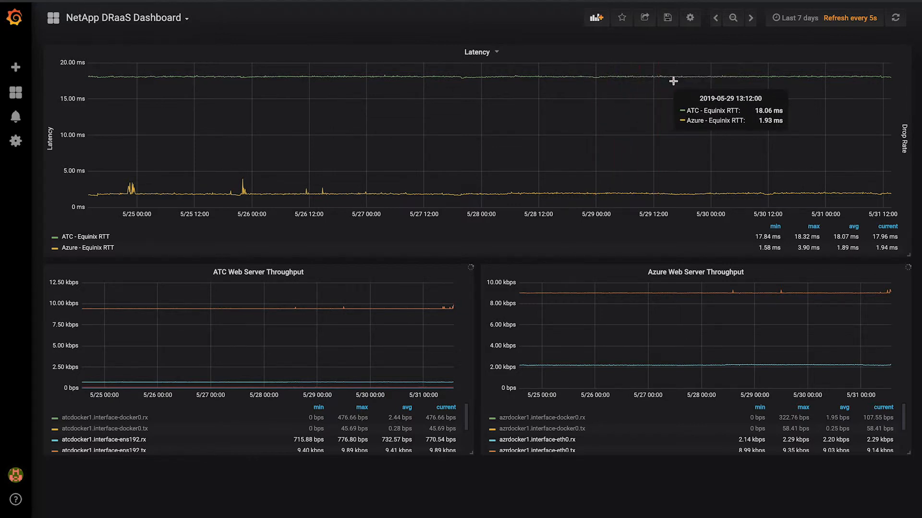
mouse_move(497, 90)
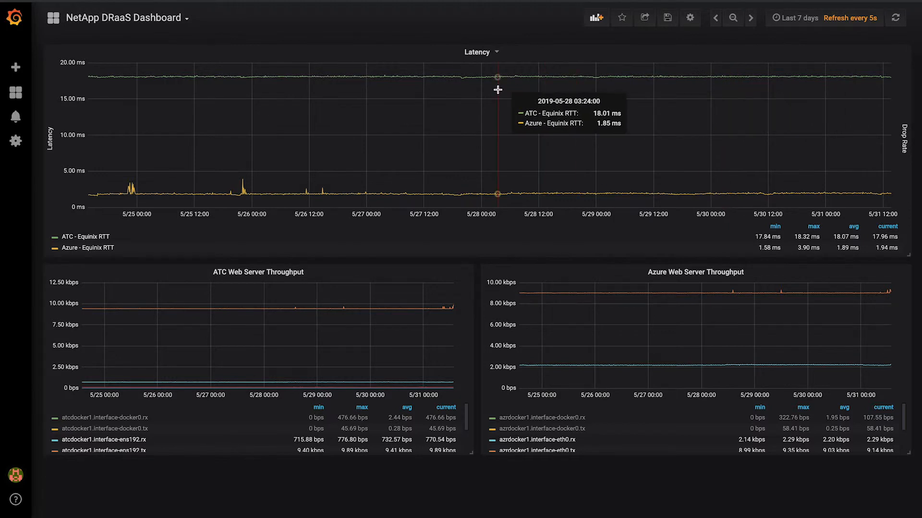
mouse_move(458, 89)
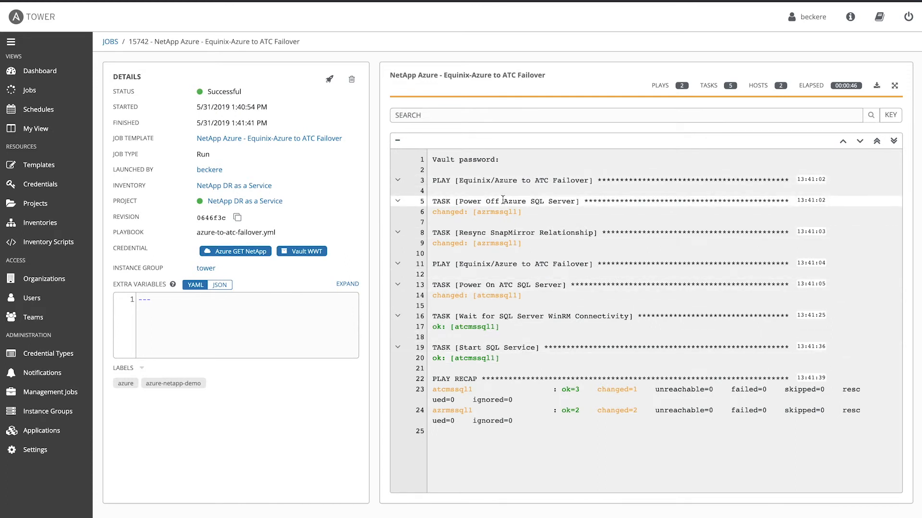
mouse_move(531, 201)
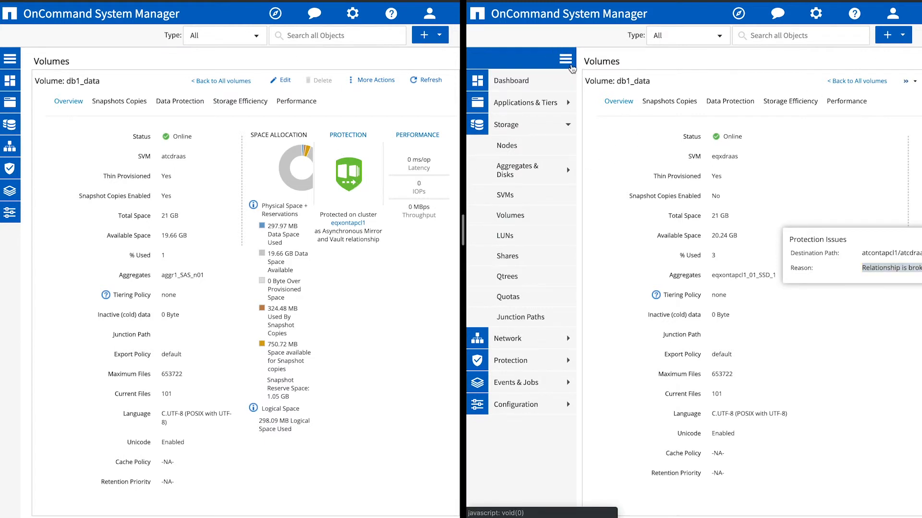
- Open More Actions for the eqxdraas db1_data volume
click(835, 80)
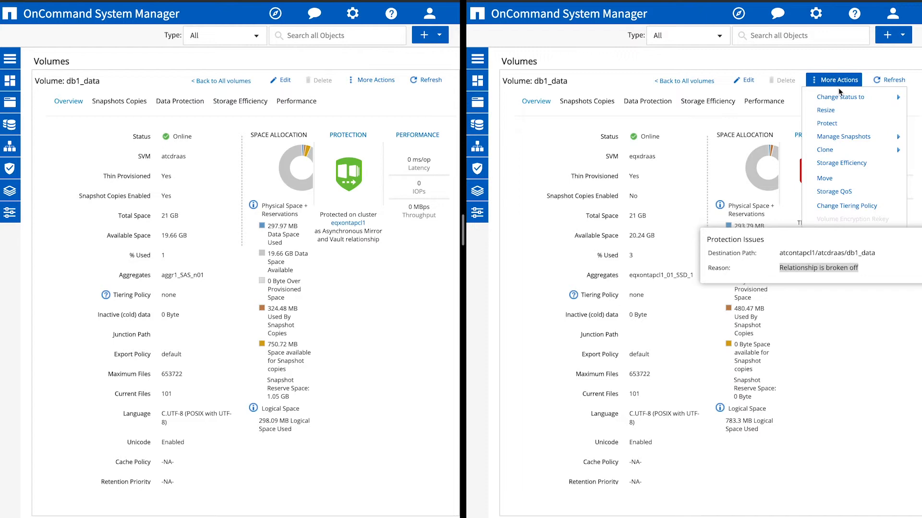
click(889, 80)
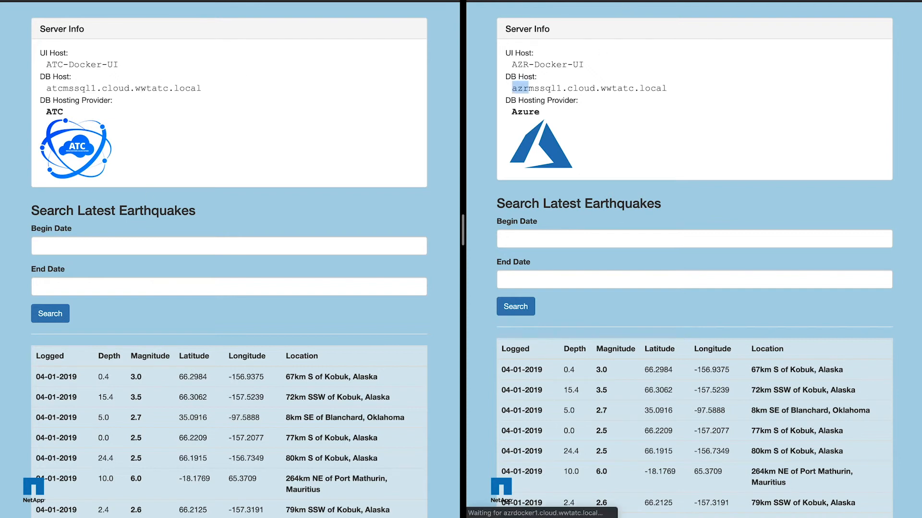
- Compare the ATC app's atcmssql1 database host with the Azure copy's azrmssql1
click(515, 306)
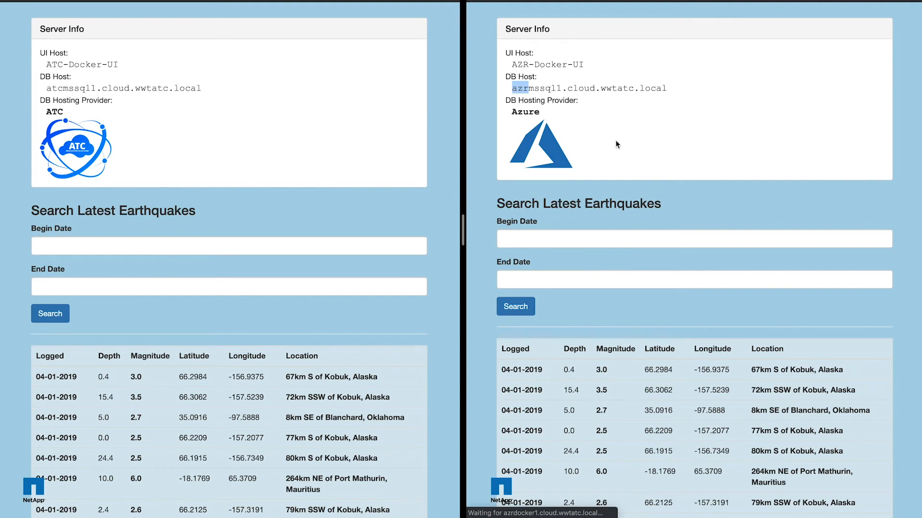
mouse_move(560, 91)
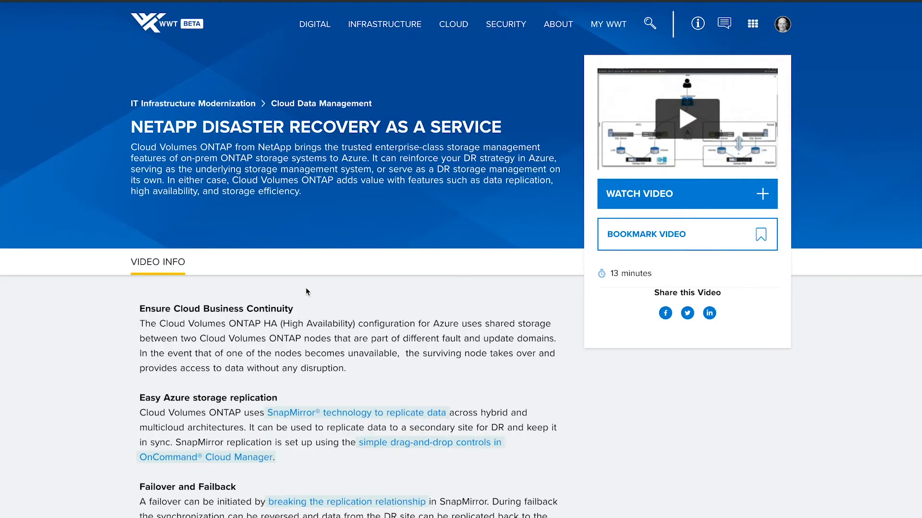
mouse_move(417, 106)
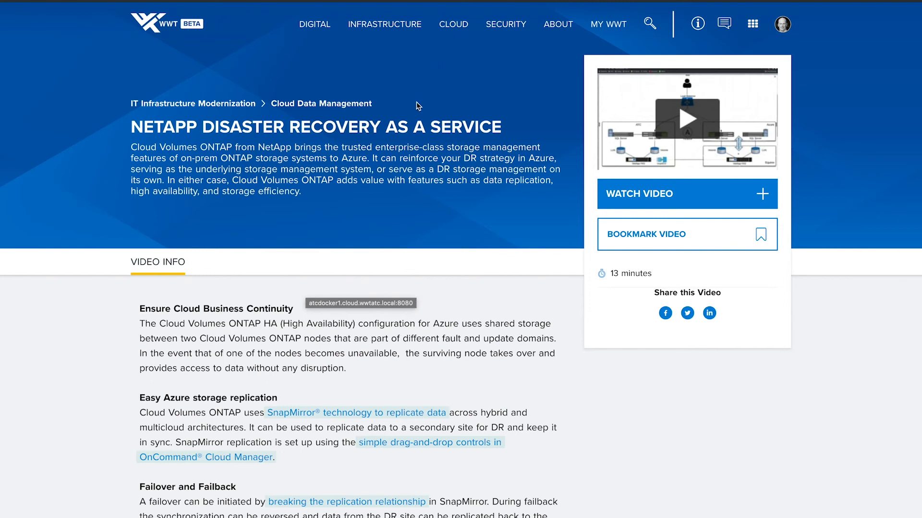
- Switch to the WWT tab and select the NETAPP DISASTER RECOVERY AS A SERVICE title
click(384, 24)
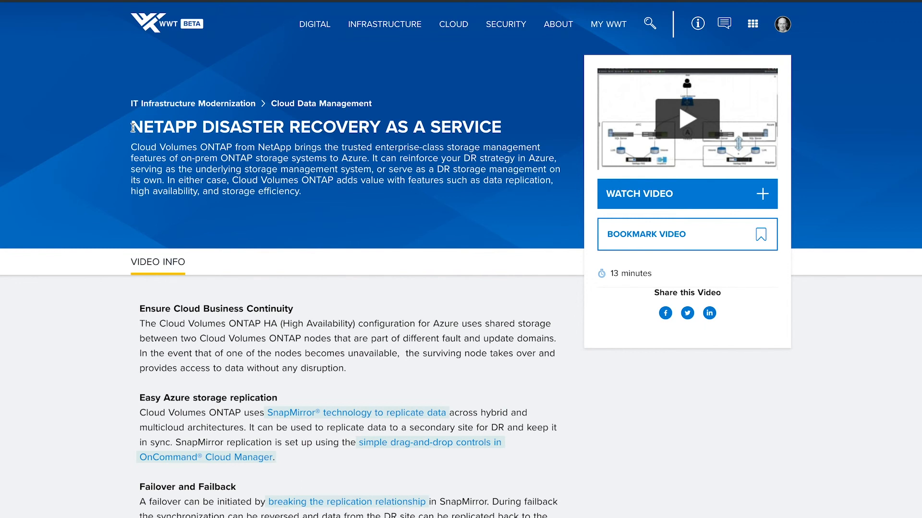
drag(131, 127, 503, 127)
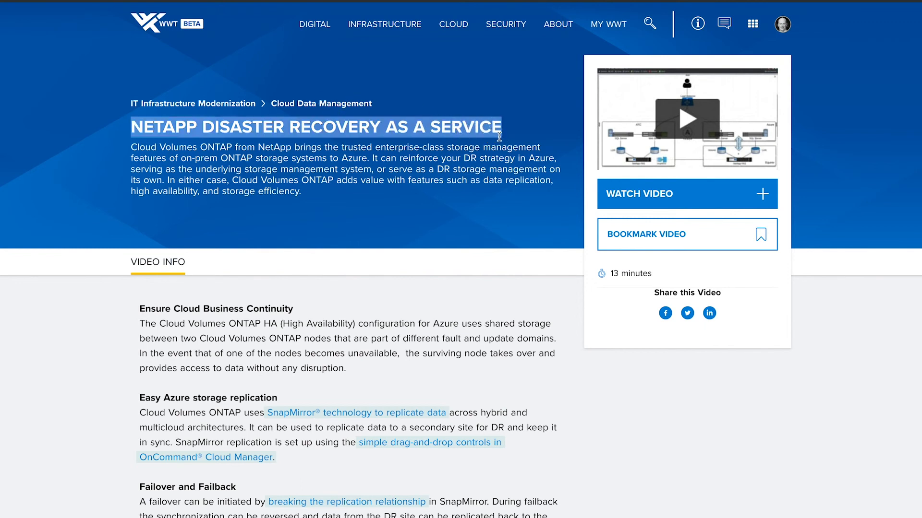